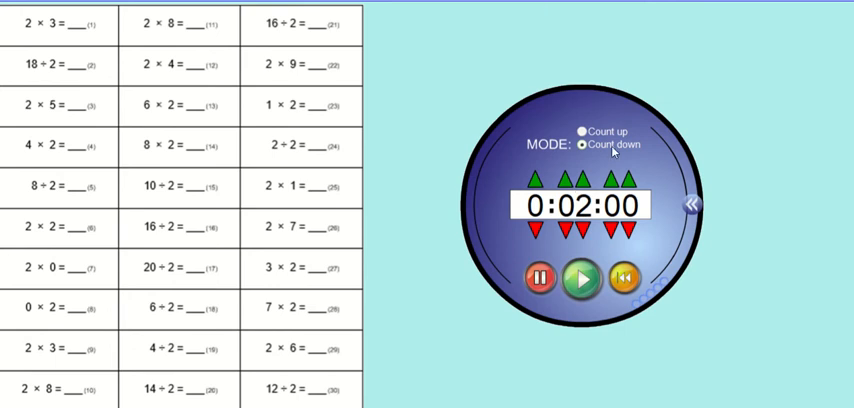
{"action": "mouse_move", "coordinate": [638, 178]}
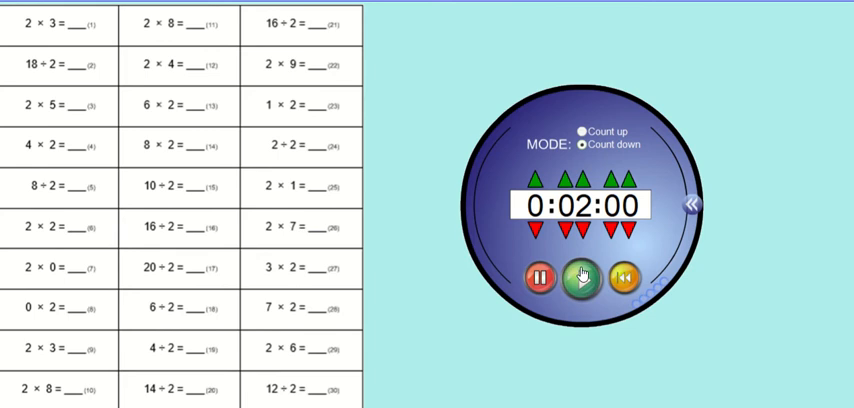
Start the two-minute countdown, handwrite answers such as 16, and tick the first column in red
{"action": "left_click", "coordinate": [580, 278]}
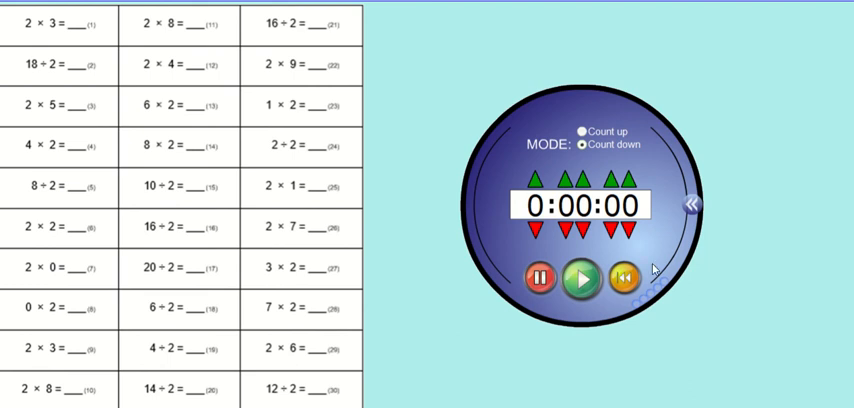
{"action": "mouse_move", "coordinate": [648, 266]}
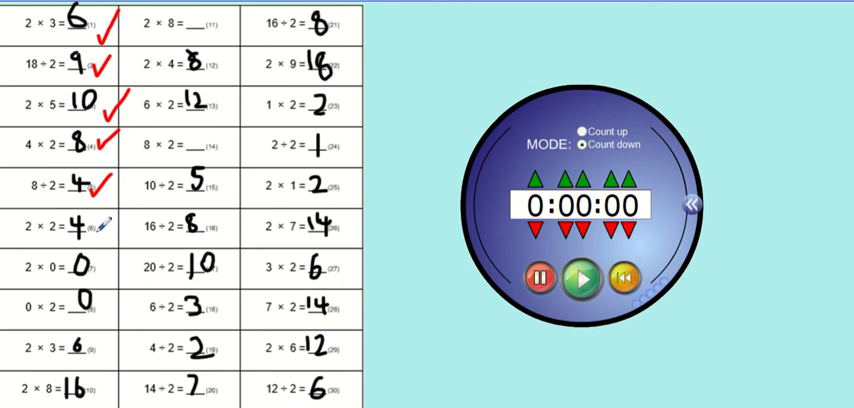
{"action": "left_click", "coordinate": [96, 268]}
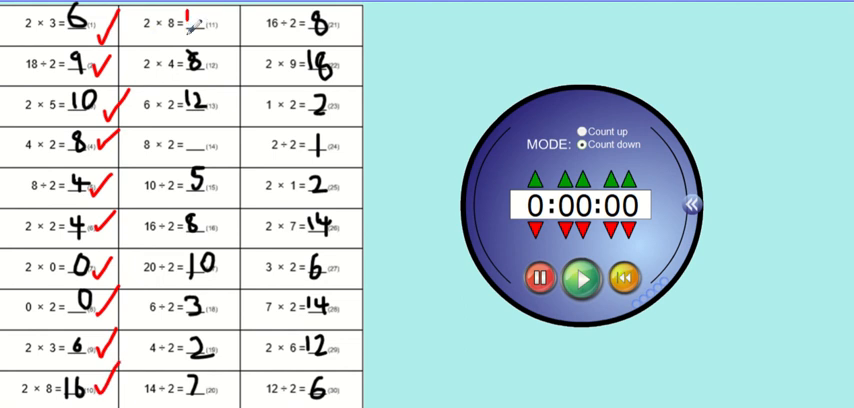
{"action": "type", "text": "16"}
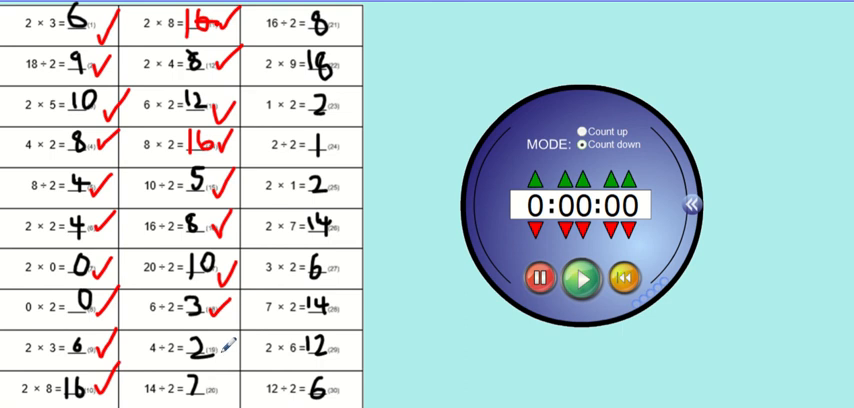
Tick the remaining second-column and all third-column answers in red
{"action": "left_click", "coordinate": [222, 344]}
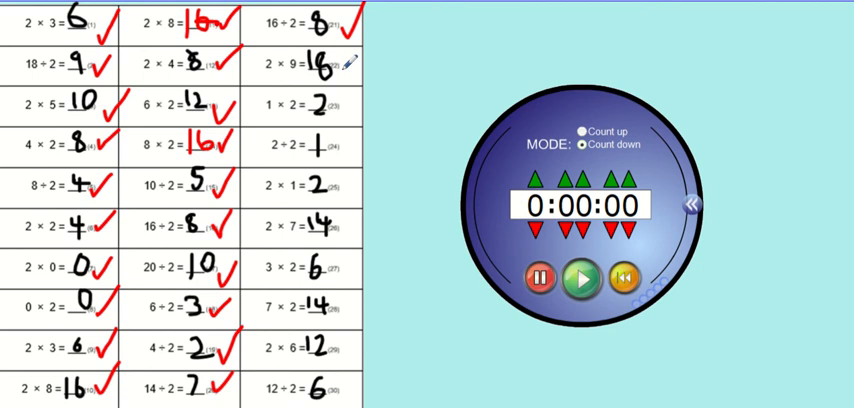
{"action": "left_click", "coordinate": [348, 68]}
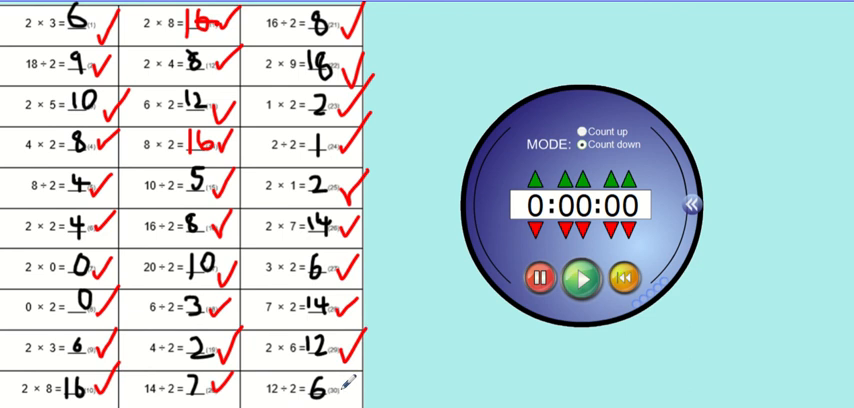
{"action": "mouse_move", "coordinate": [392, 264]}
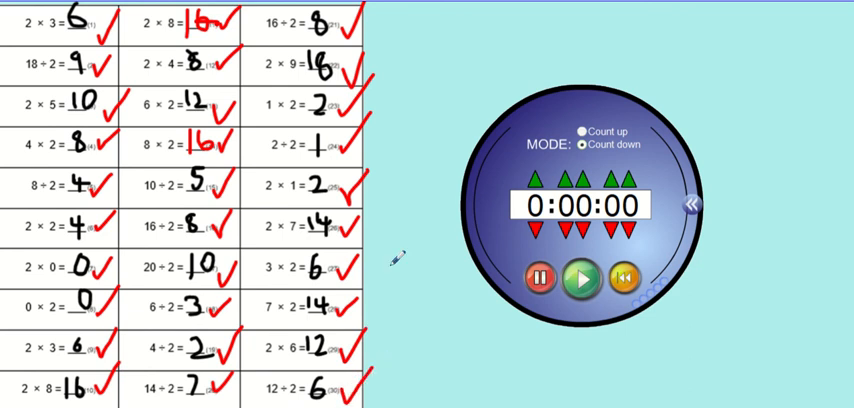